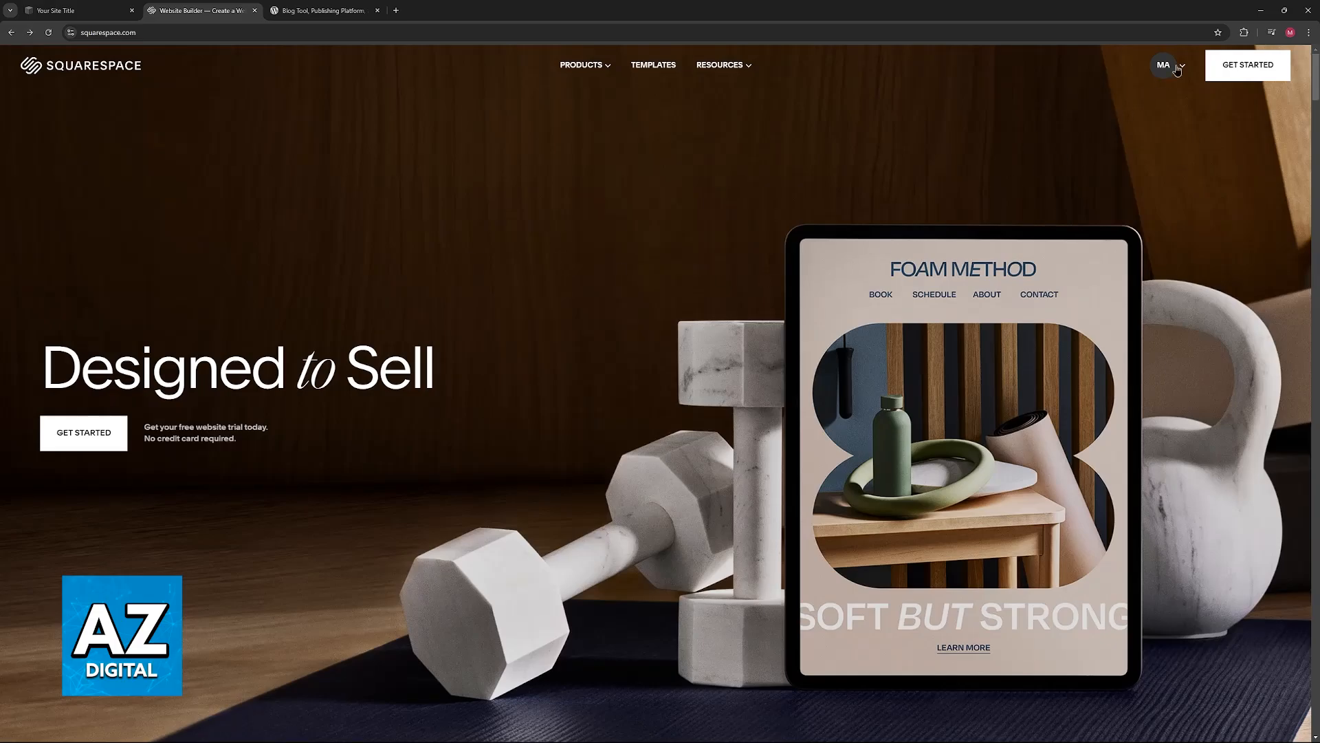
Open the Domains list from the account menu and view the registered domain's details
click(1166, 66)
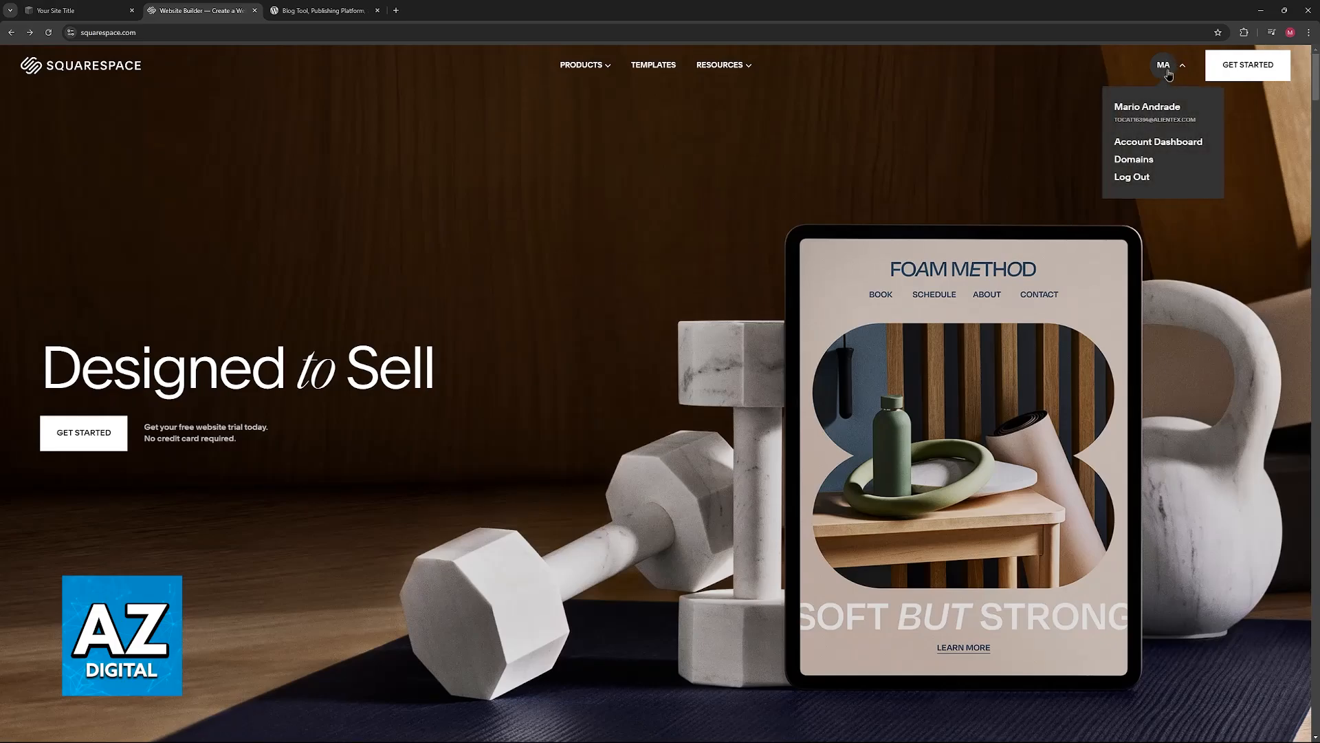
click(1133, 159)
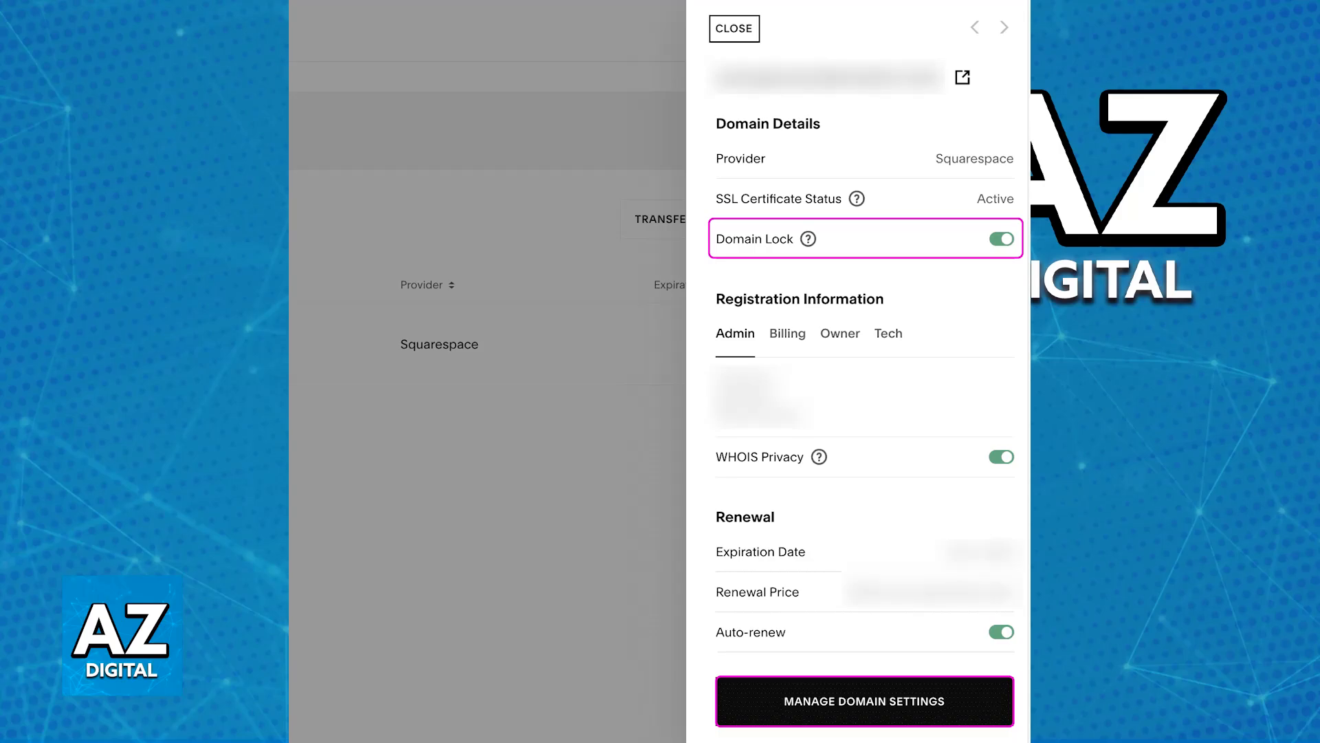
Open Manage Domain Settings for the domain to reach the Send Transfer Authorization Code option
click(864, 700)
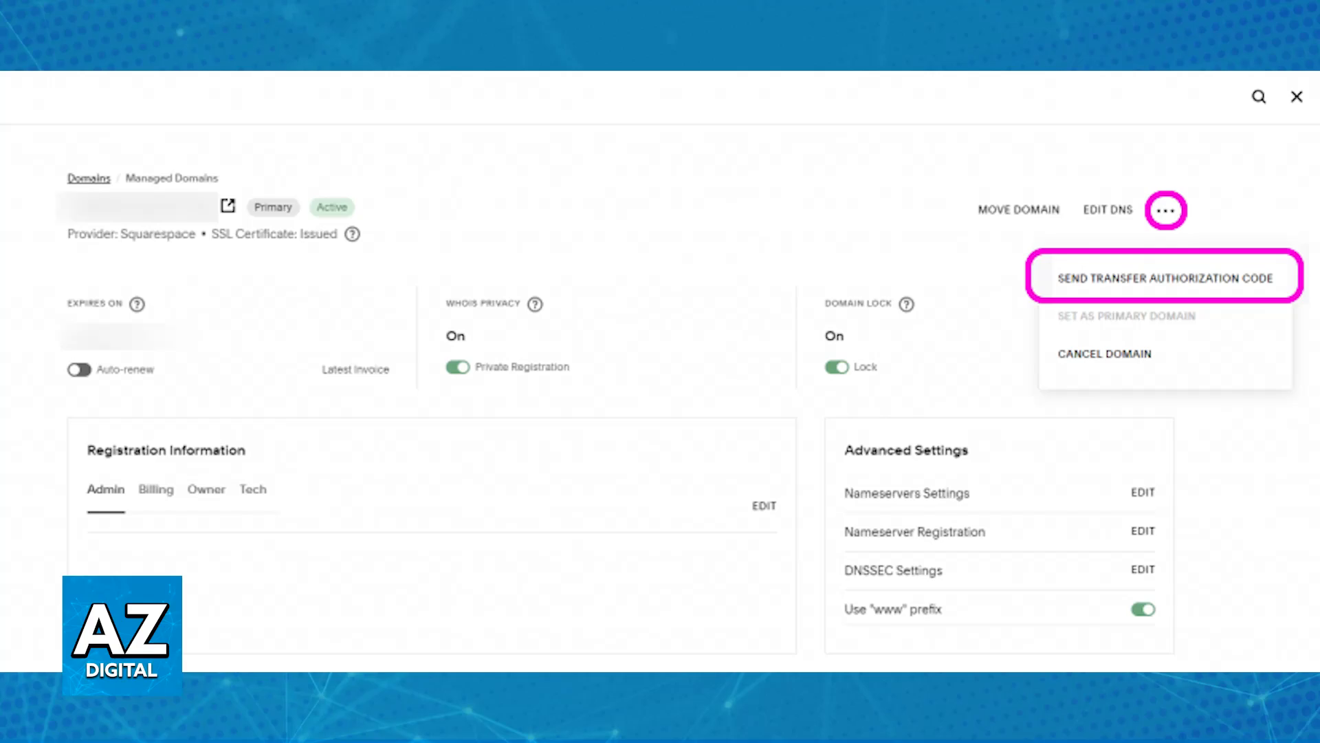
Send the transfer authorization code, then switch to the WordPress.com tab's Domains page
click(325, 9)
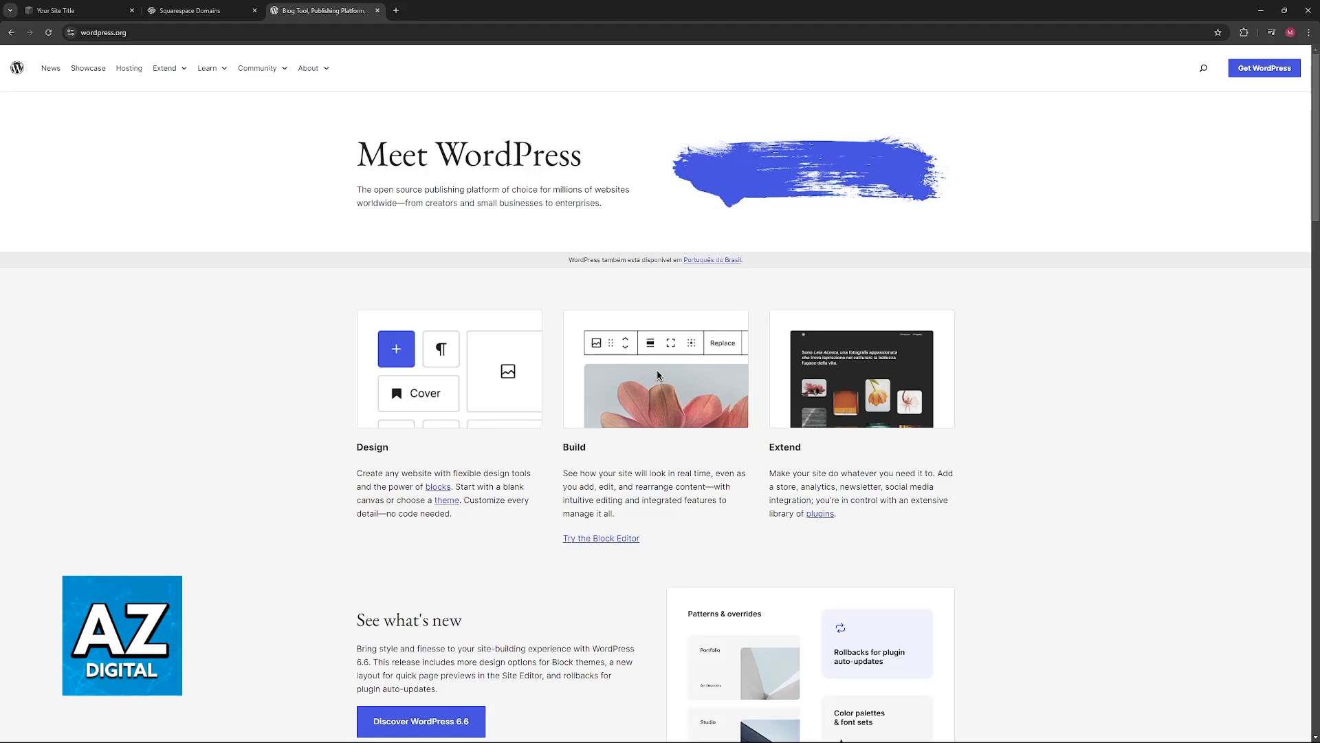
click(199, 9)
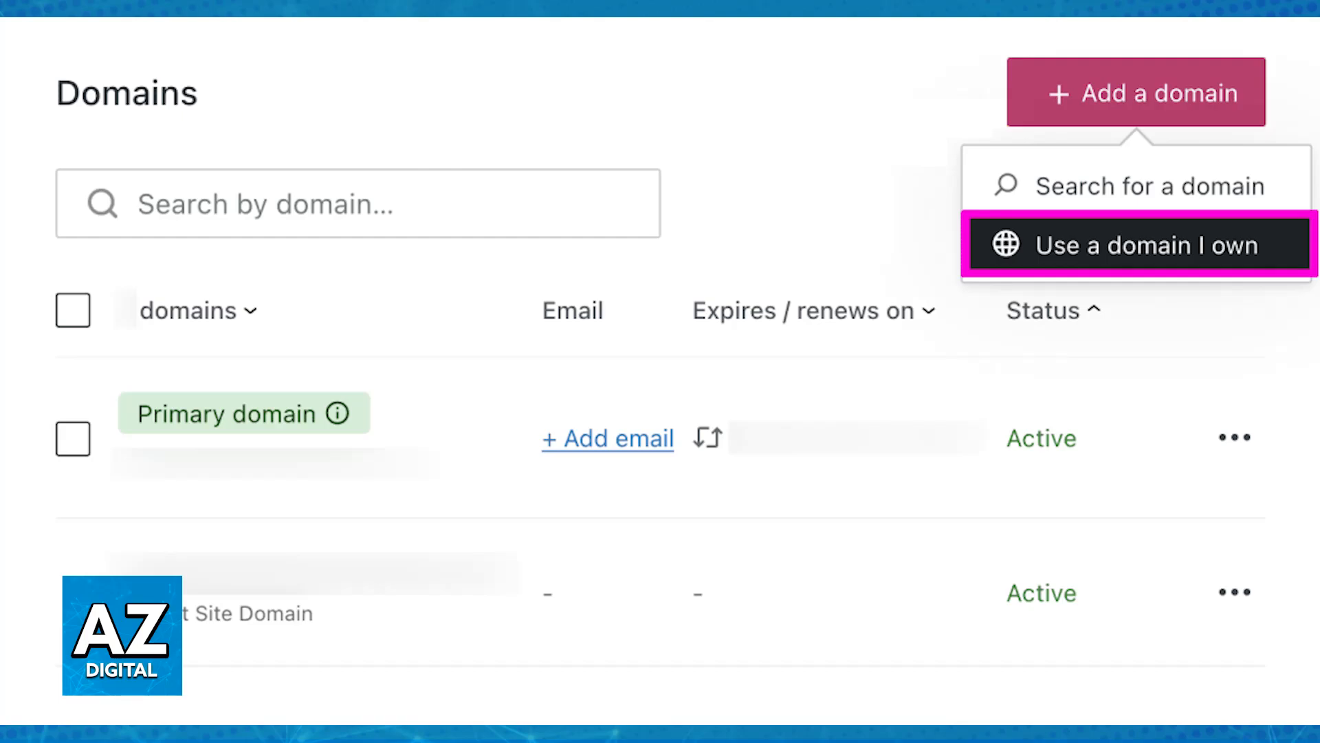
Choose Use a domain I own and select Transfer your domain (Recommended) to WordPress.com
click(1138, 245)
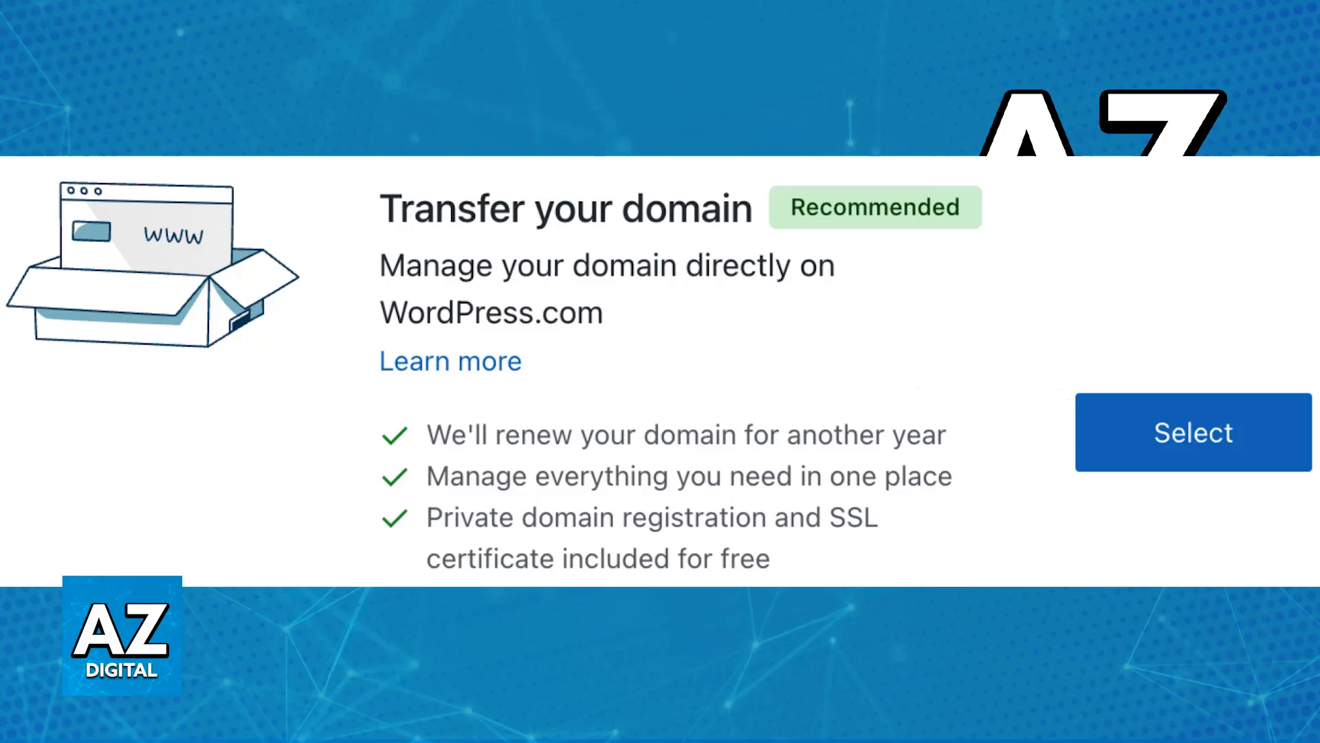
click(1191, 432)
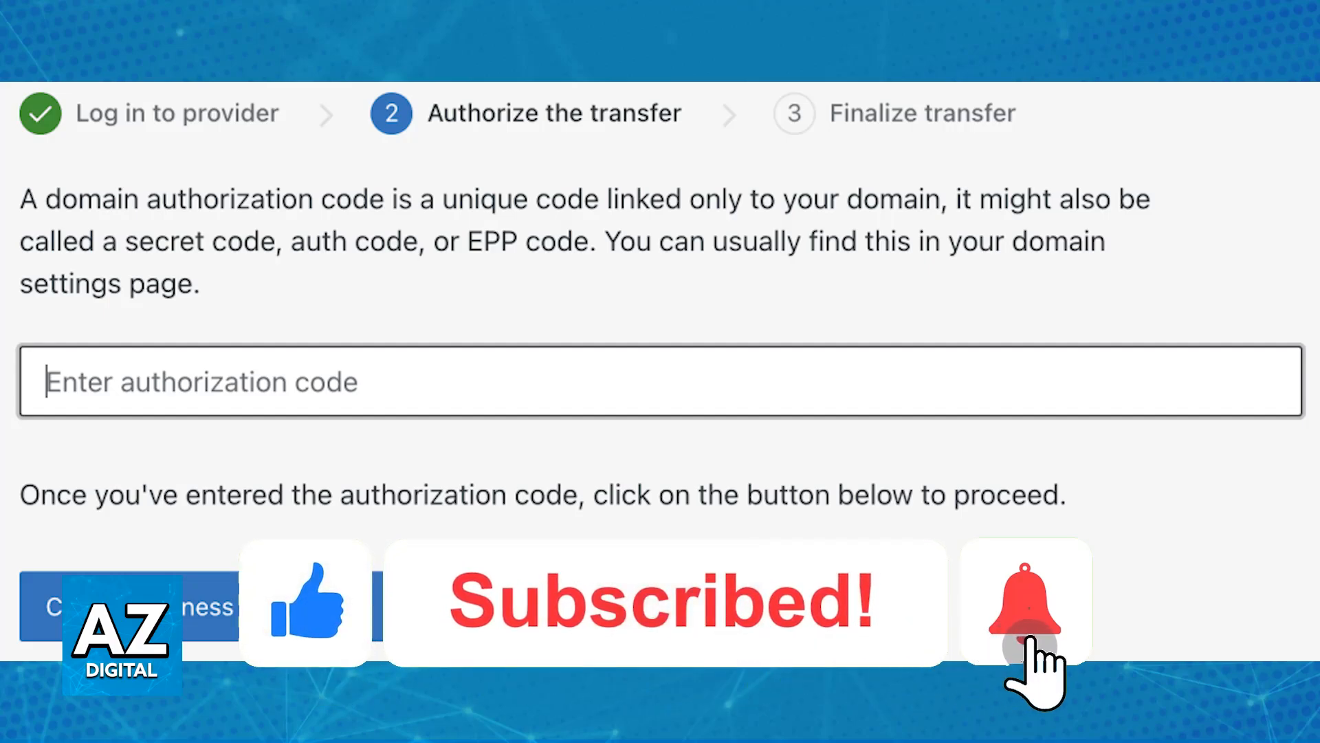
Advance past the provider login to the Authorize the transfer step with its authorization code field
click(1025, 601)
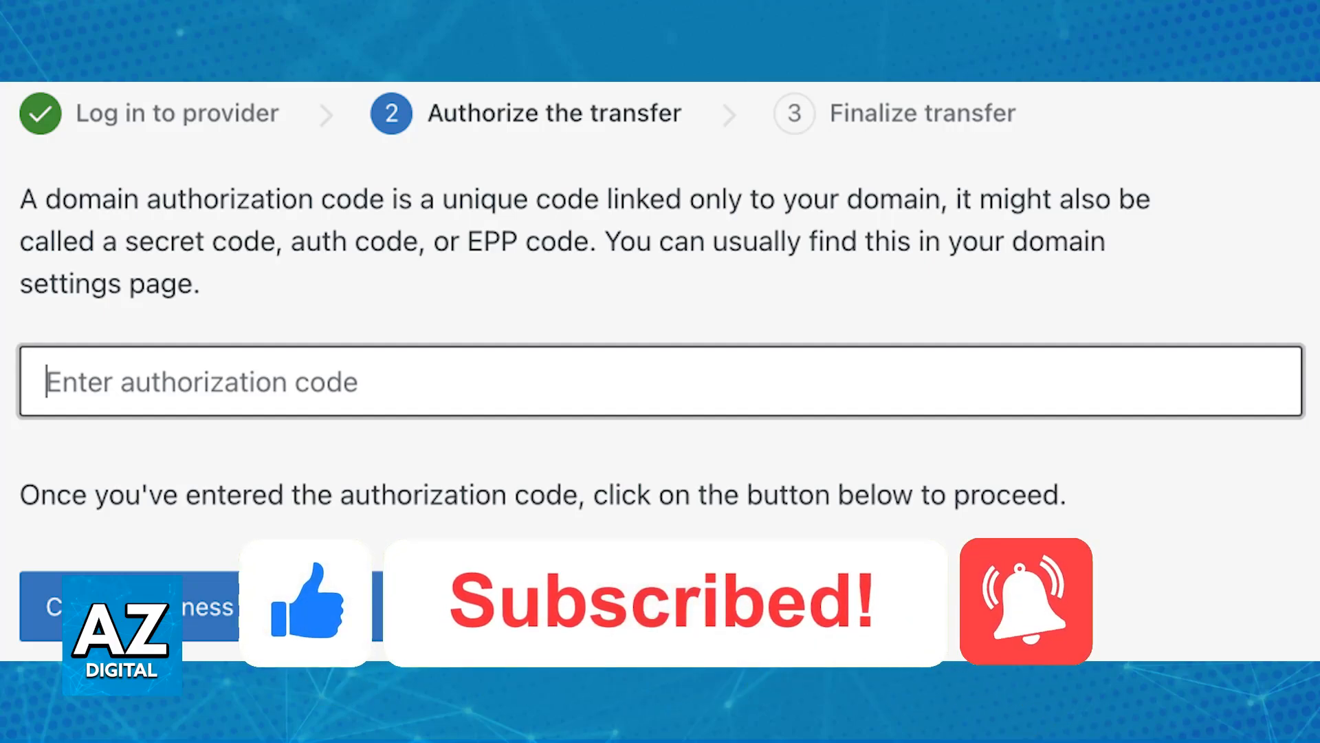